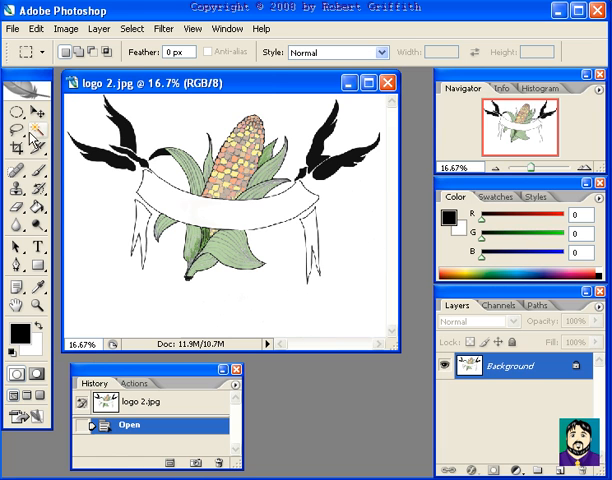
- Pick the Magic Wand and convert the Background into a layer named 'corn'
{"action": "left_click", "coordinate": [30, 130]}
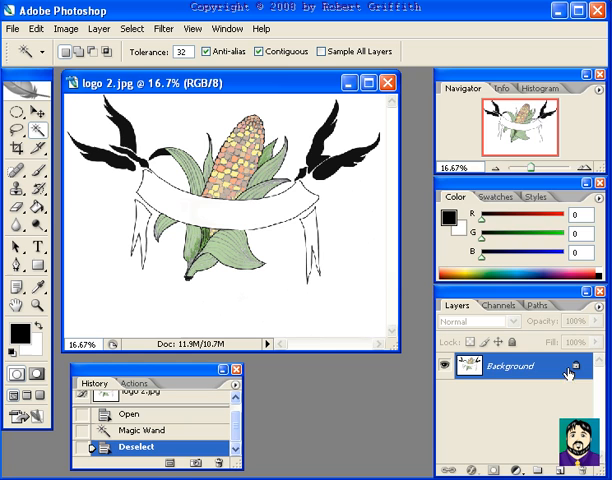
{"action": "double_click", "coordinate": [510, 366]}
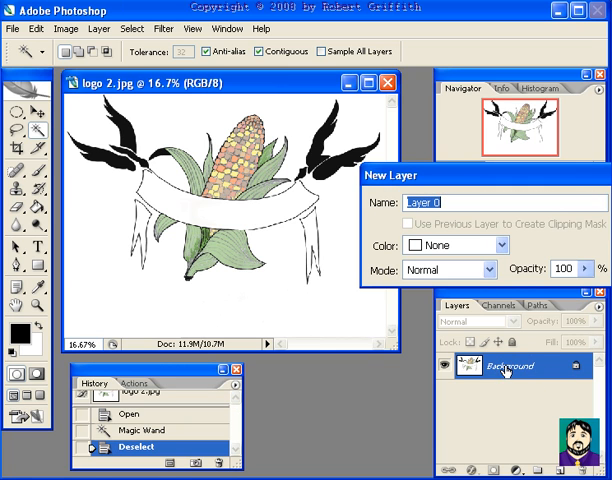
{"action": "left_click", "coordinate": [450, 202]}
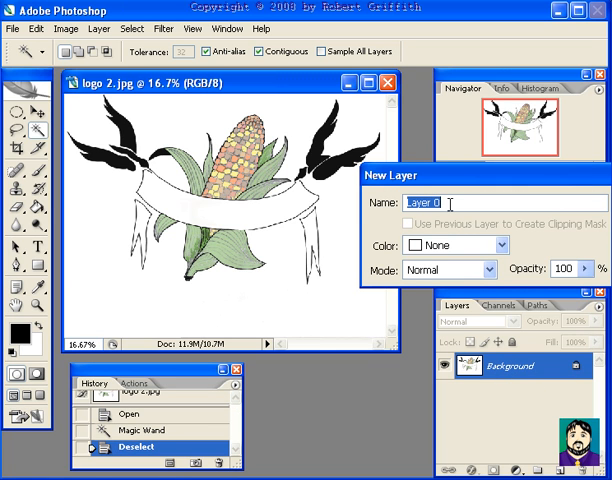
{"action": "type", "text": "corn"}
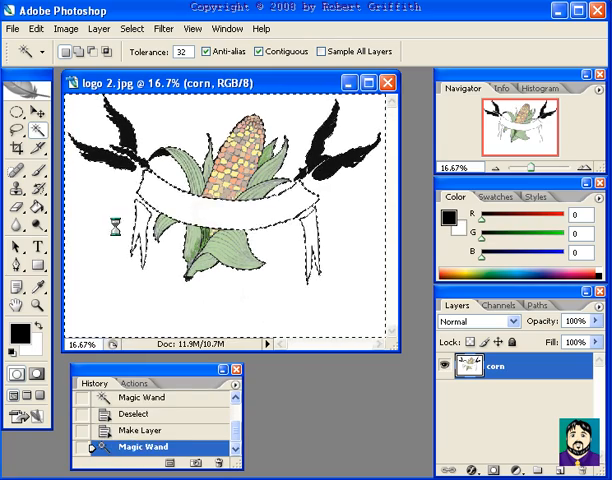
- Clear the selected pixels, deselect with Ctrl+D, and zoom in on the banner
{"action": "key", "text": "Delete"}
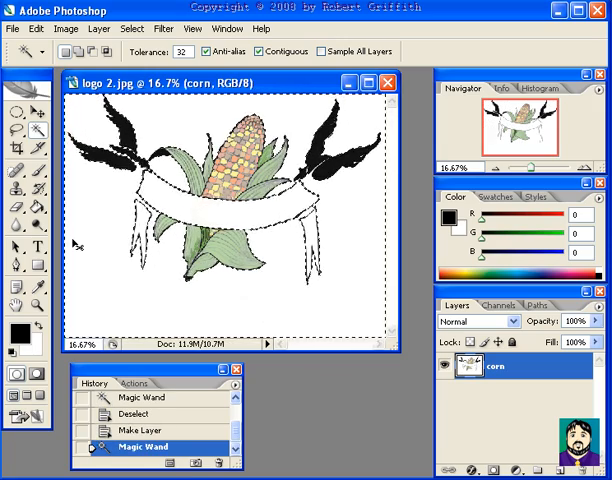
{"action": "key", "text": "ctrl+d"}
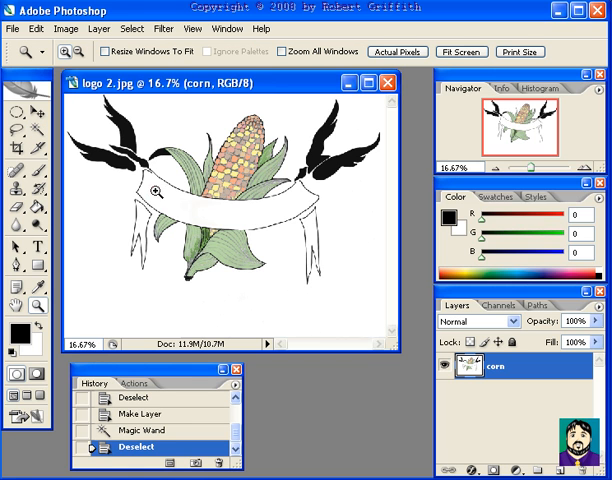
{"action": "left_click", "coordinate": [156, 191]}
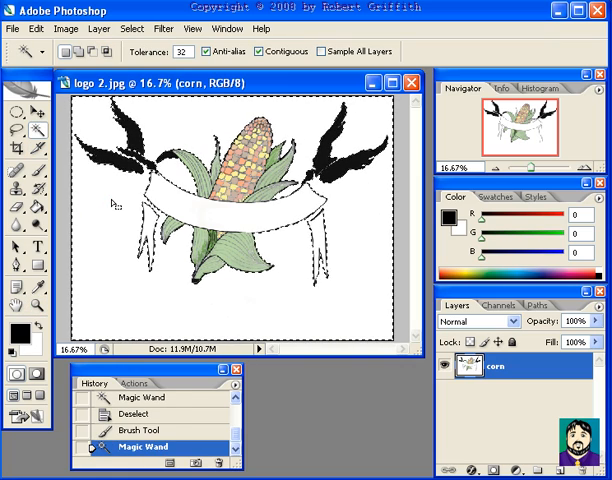
- Delete the selected white pixels so the corn logo sits on transparency
{"action": "key", "text": "Delete"}
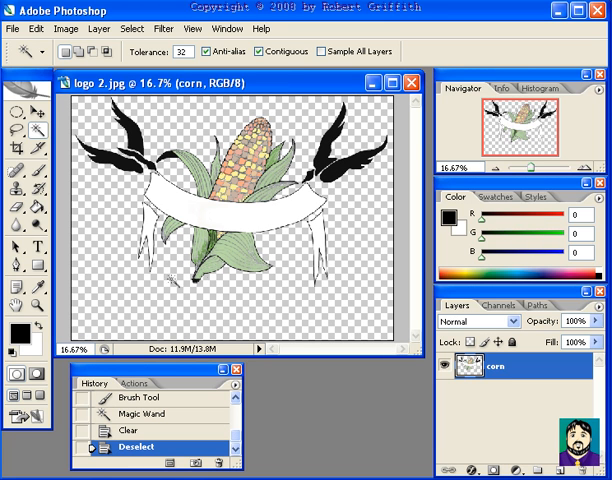
{"action": "mouse_move", "coordinate": [289, 285]}
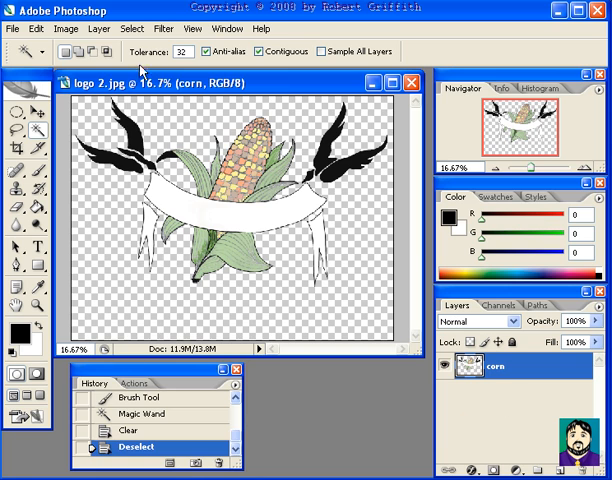
{"action": "left_click", "coordinate": [83, 28]}
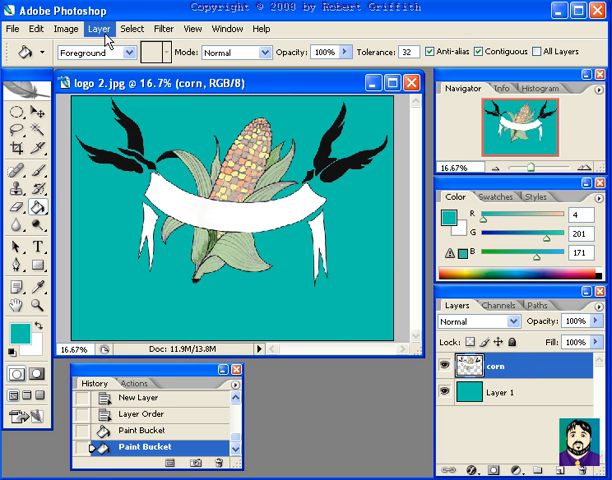
- Apply a Drop Shadow layer style to the corn logo above the turquoise layer
{"action": "left_click", "coordinate": [105, 28]}
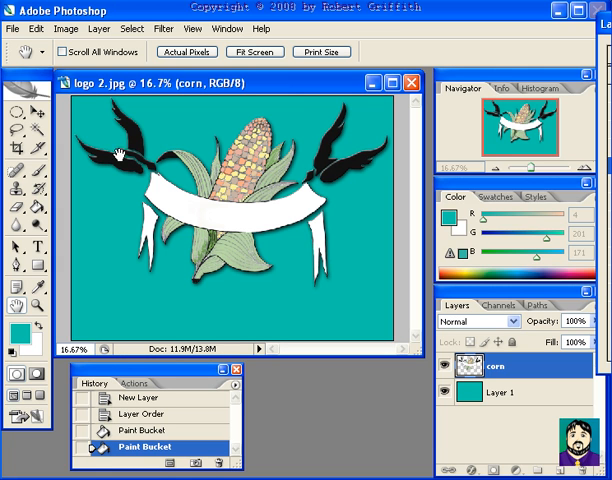
{"action": "mouse_move", "coordinate": [300, 225]}
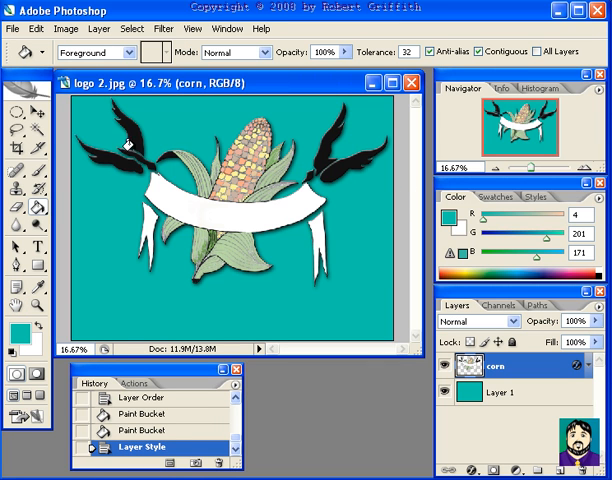
{"action": "left_click", "coordinate": [15, 75]}
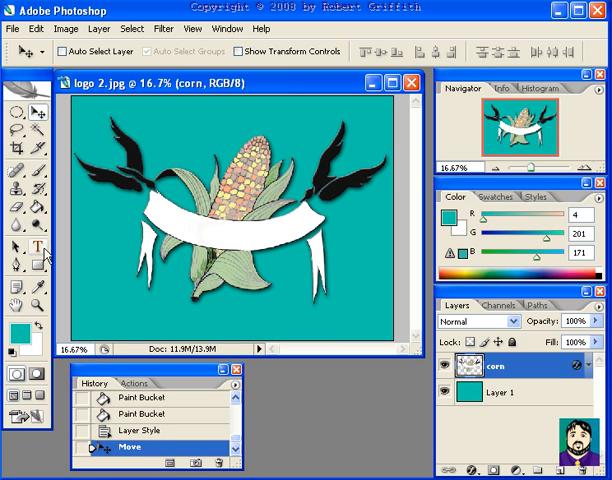
- Type 'THIS IS MY TITLE' on the banner and drag it into place
{"action": "left_click", "coordinate": [33, 249]}
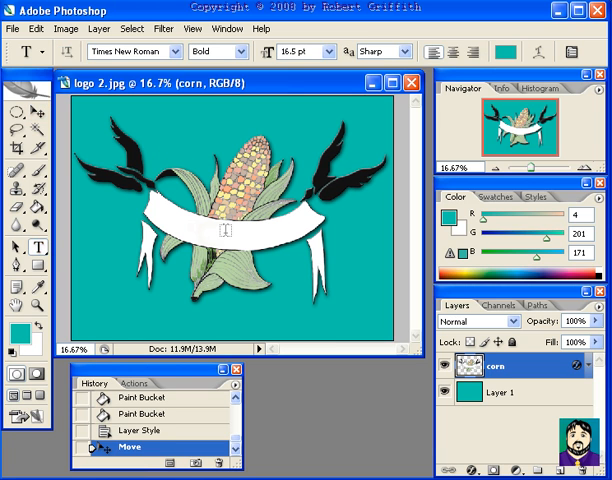
{"action": "left_click", "coordinate": [14, 333]}
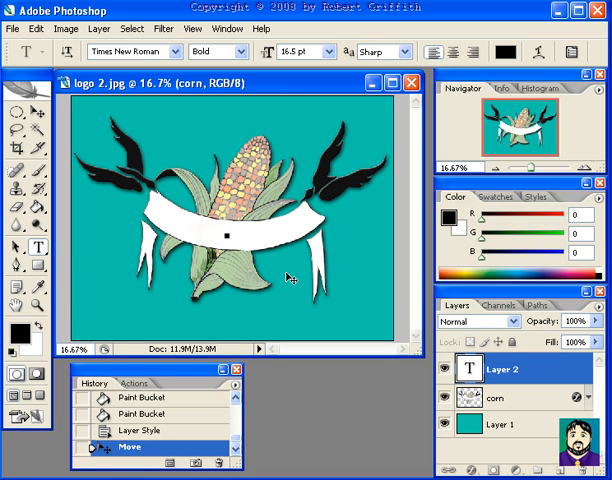
{"action": "type", "text": "THIS"}
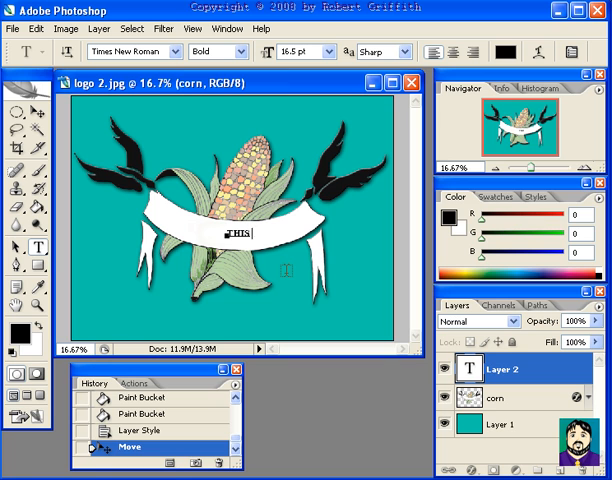
{"action": "type", "text": "IS MY TITLE"}
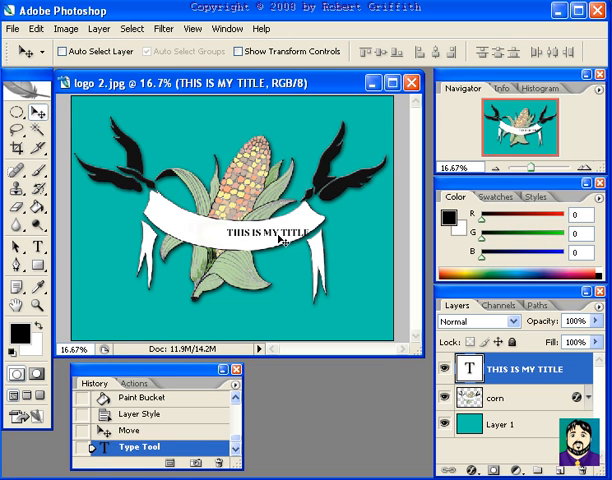
{"action": "left_click_drag", "start_coordinate": [270, 230], "coordinate": [268, 231]}
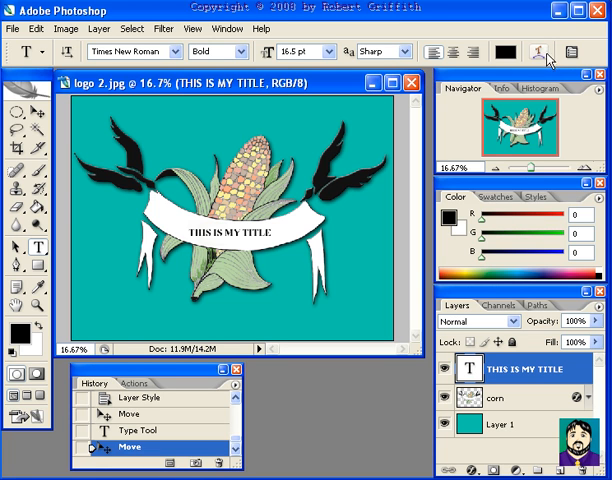
{"action": "mouse_move", "coordinate": [545, 56]}
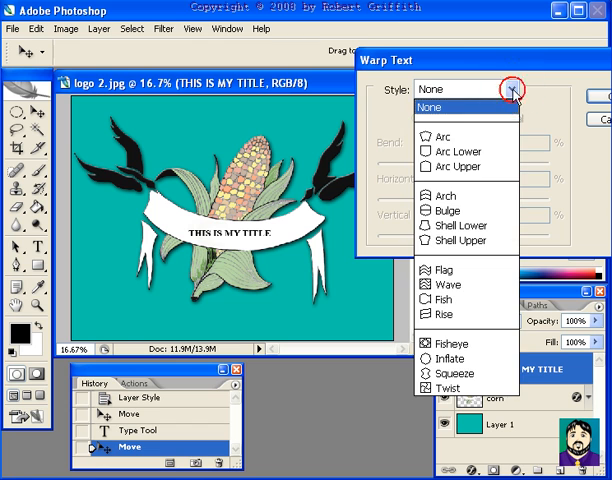
{"action": "mouse_move", "coordinate": [459, 195]}
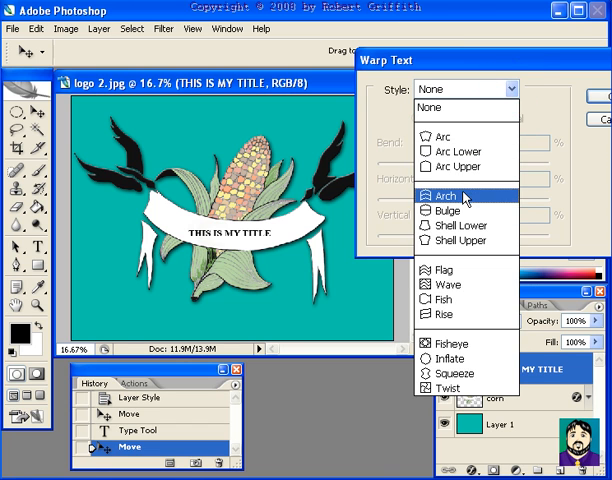
- Warp the title with the Arch style, enlarge it, and deepen the bend
{"action": "left_click", "coordinate": [446, 195]}
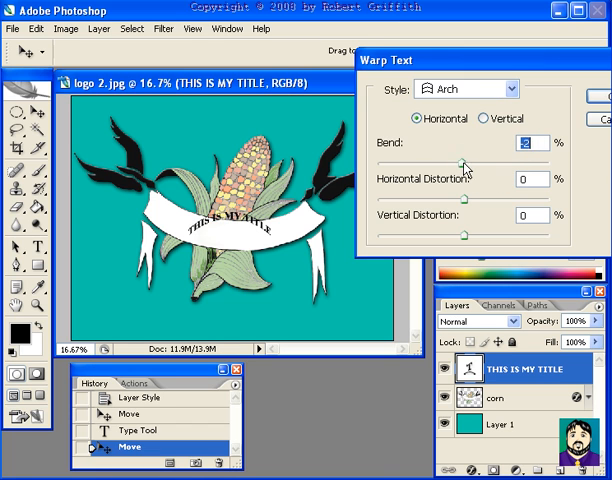
{"action": "left_click_drag", "start_coordinate": [465, 163], "coordinate": [443, 168]}
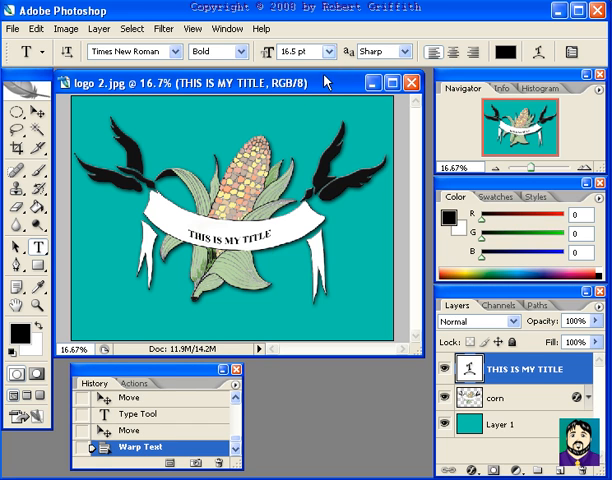
{"action": "left_click", "coordinate": [334, 51]}
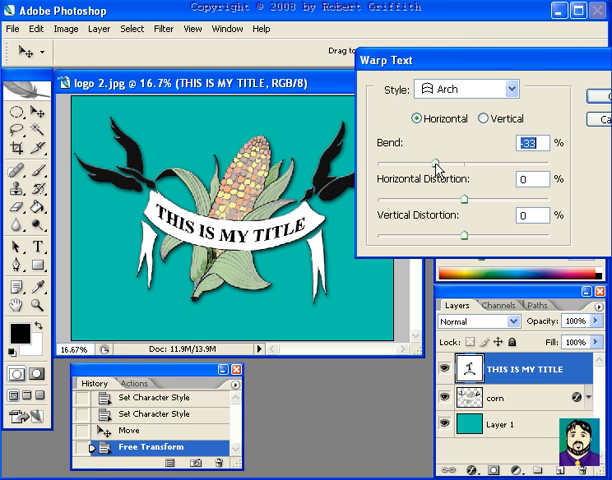
{"action": "left_click_drag", "start_coordinate": [438, 158], "coordinate": [452, 158]}
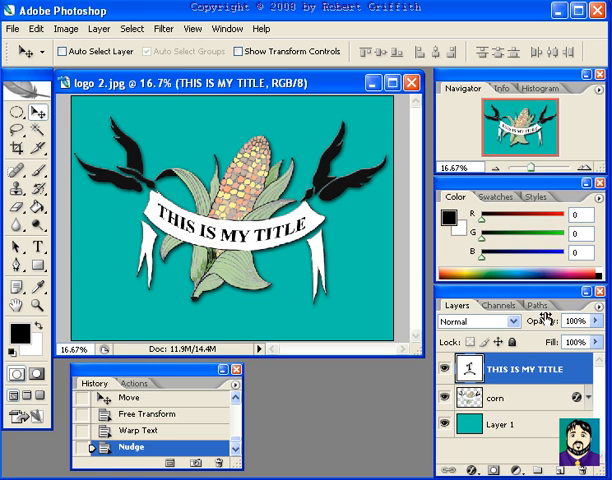
- Add a Drop Shadow and a gold Stroke to the arched title
{"action": "left_click", "coordinate": [98, 28]}
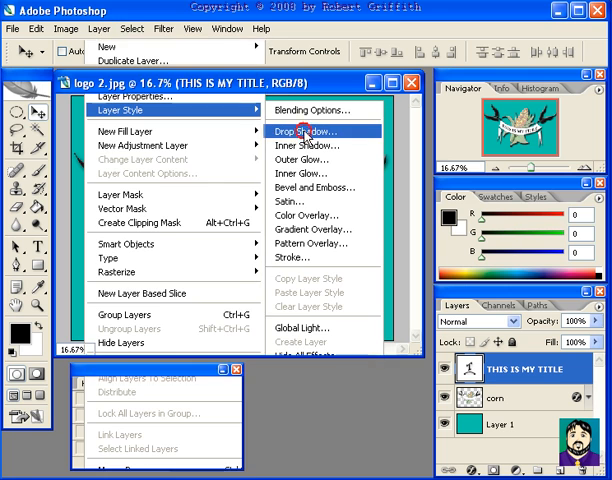
{"action": "left_click", "coordinate": [313, 130]}
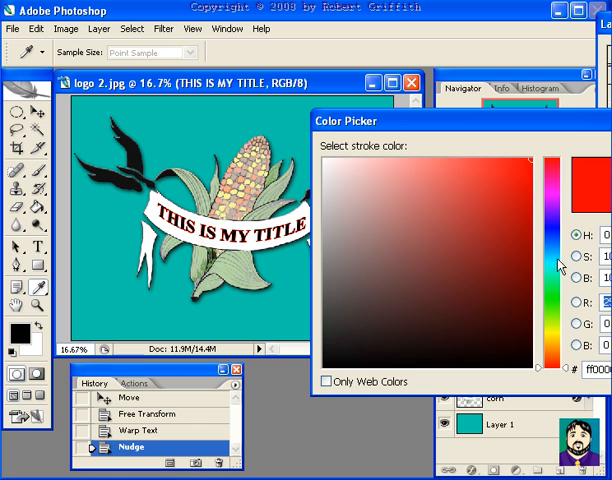
{"action": "left_click", "coordinate": [547, 180]}
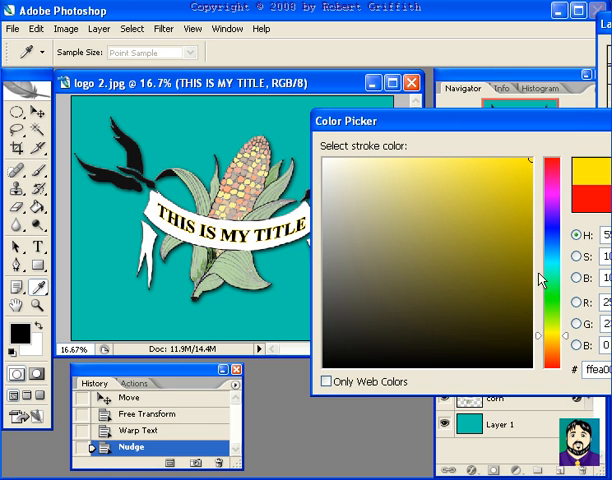